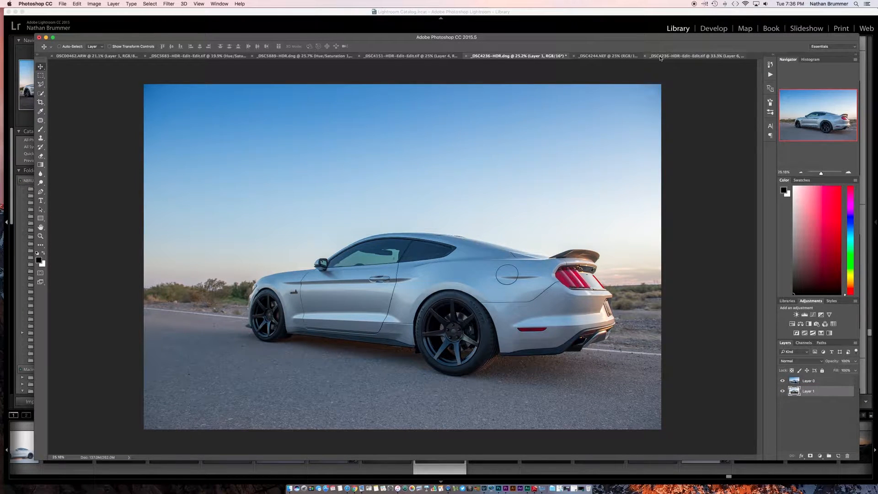
# Step: Bring the open-door photo into the closed-door document as Layer 2 on top
pyautogui.click(606, 56)
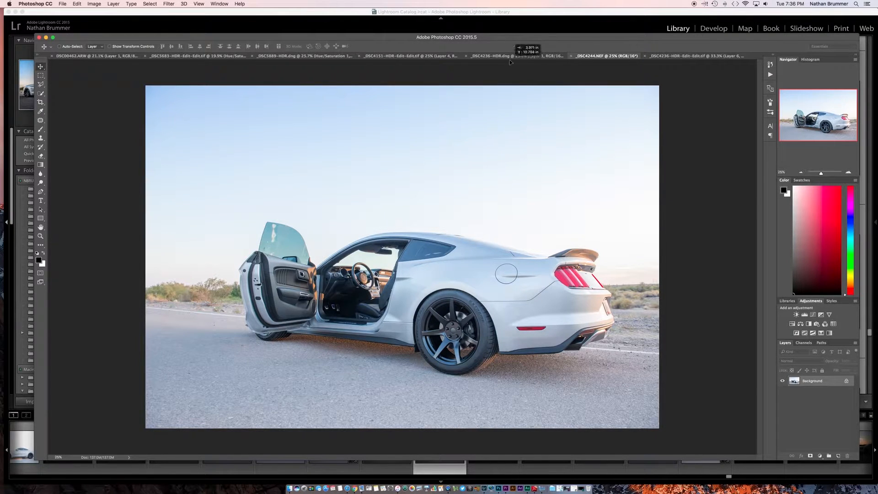
pyautogui.click(501, 56)
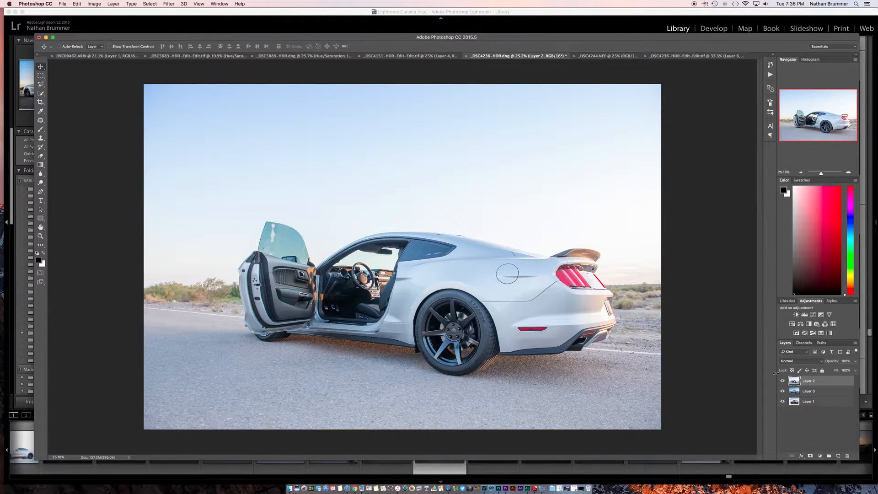
# Step: Toggle Layer 2's visibility several times to compare the open-door and closed-door shots
pyautogui.click(783, 381)
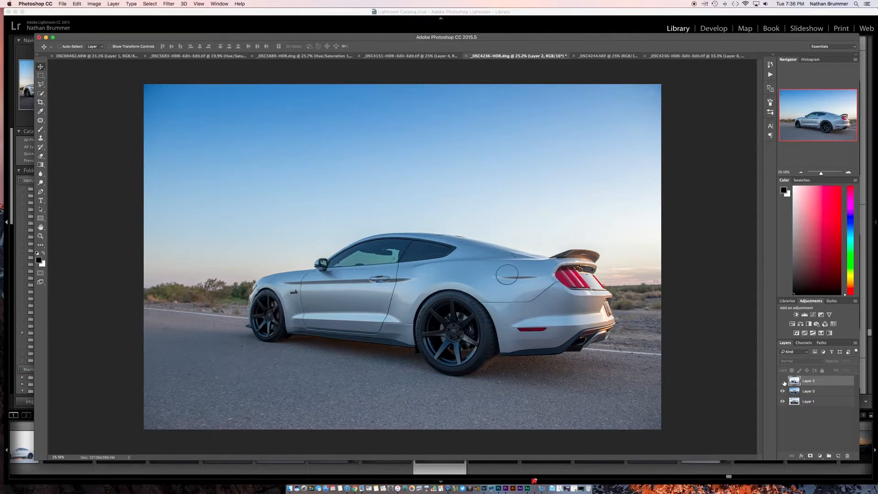
pyautogui.click(783, 380)
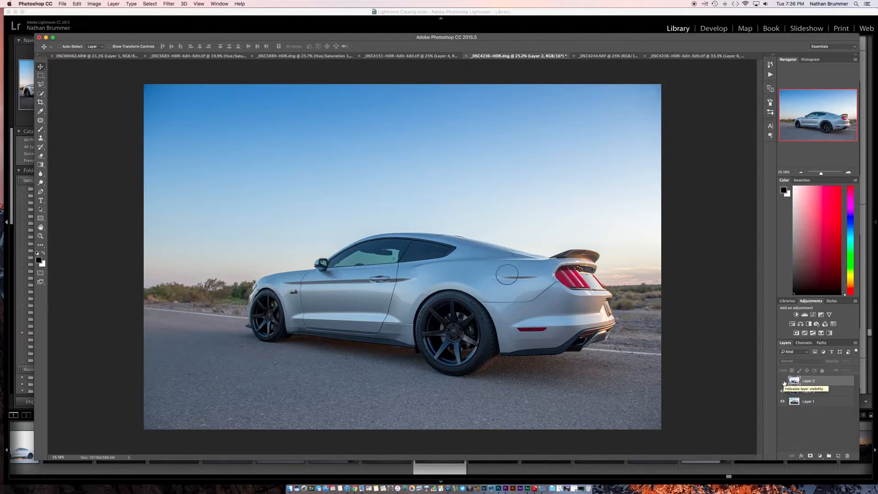
pyautogui.click(782, 391)
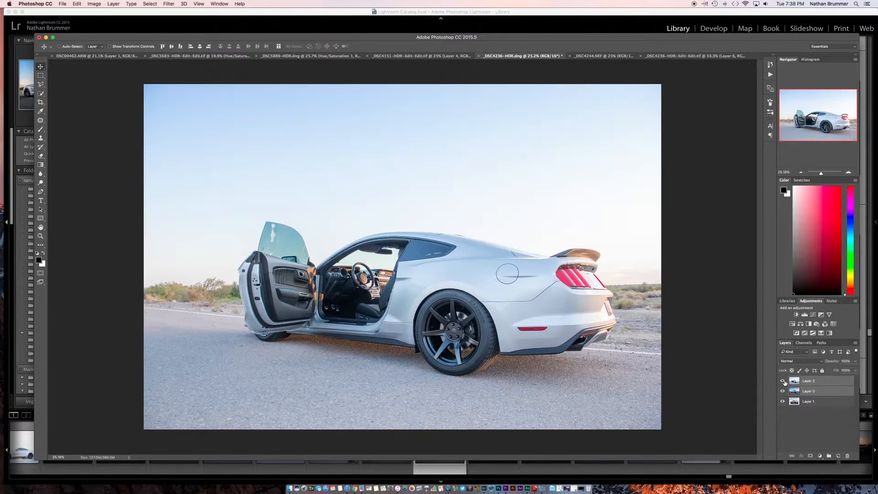
pyautogui.click(782, 381)
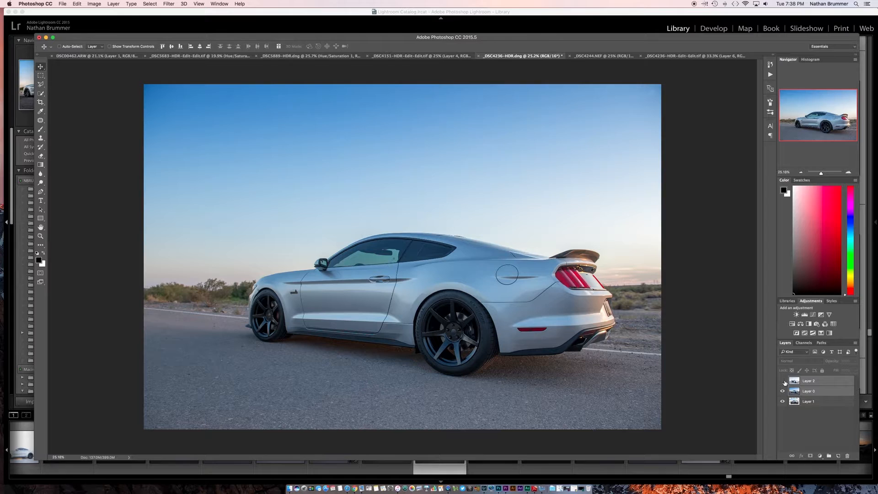
pyautogui.click(783, 381)
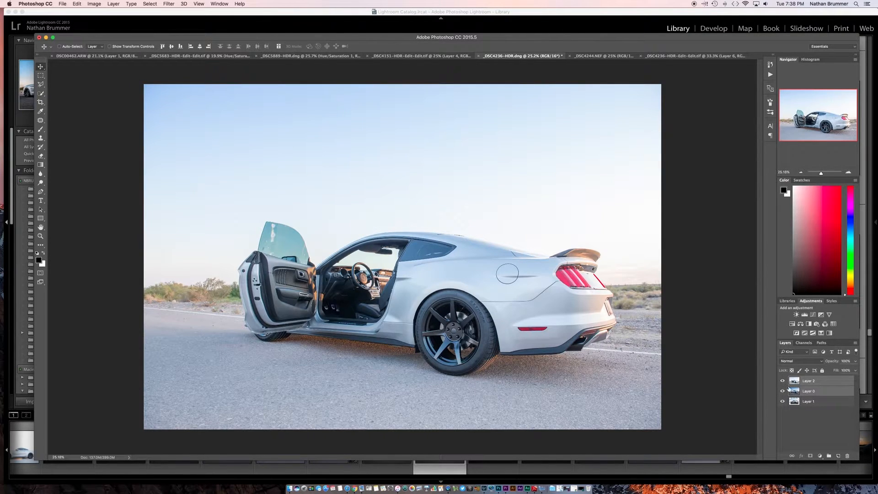
# Step: Select Layer 0 and Layer 2 together, ready for alignment from the Edit menu
pyautogui.click(808, 391)
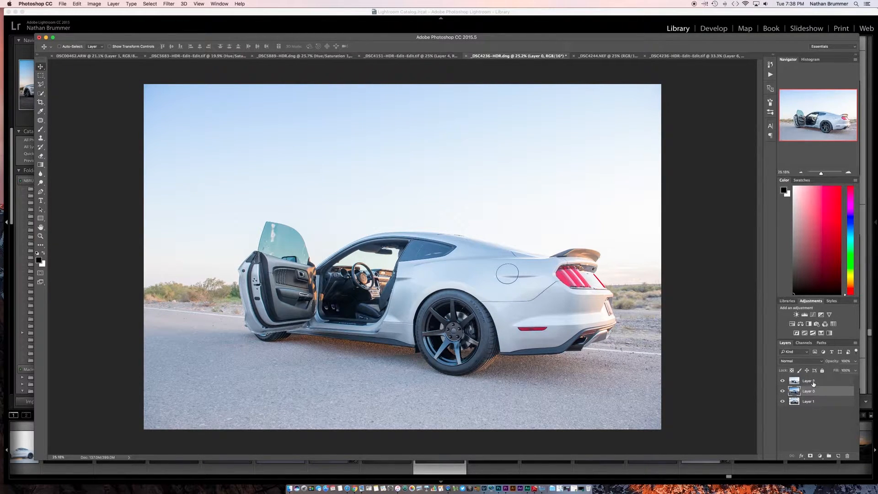
pyautogui.click(75, 3)
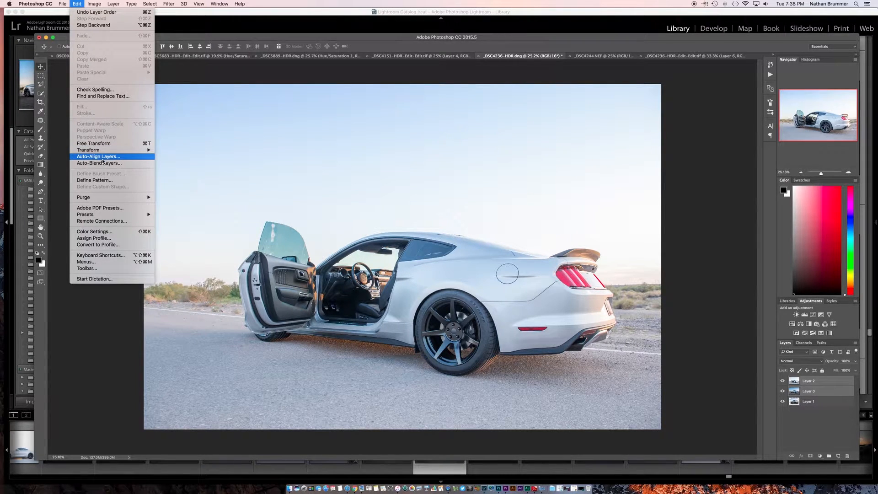
# Step: Run Auto-Align Layers with Auto projection, then hide Layer 2 to check the registration
pyautogui.click(99, 156)
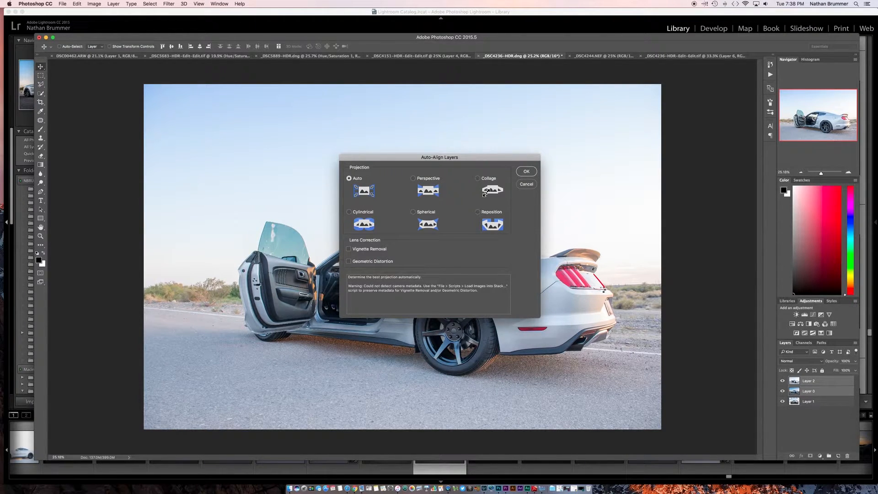
pyautogui.click(525, 171)
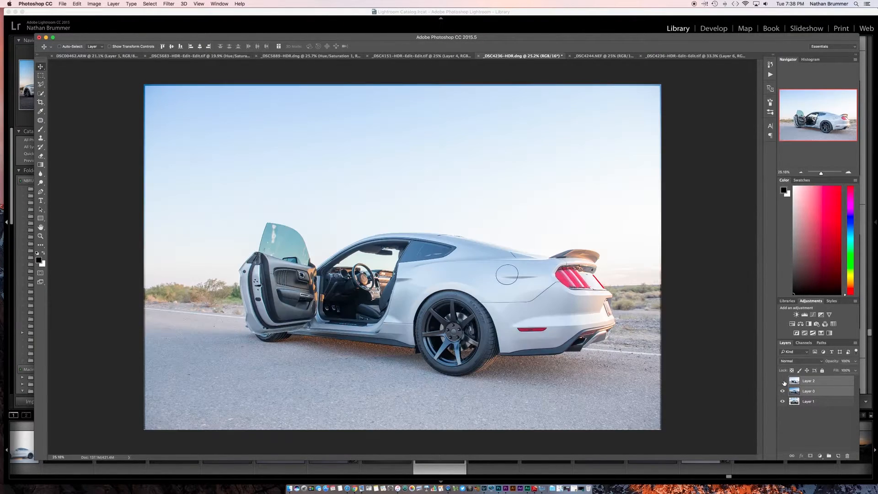
pyautogui.click(783, 380)
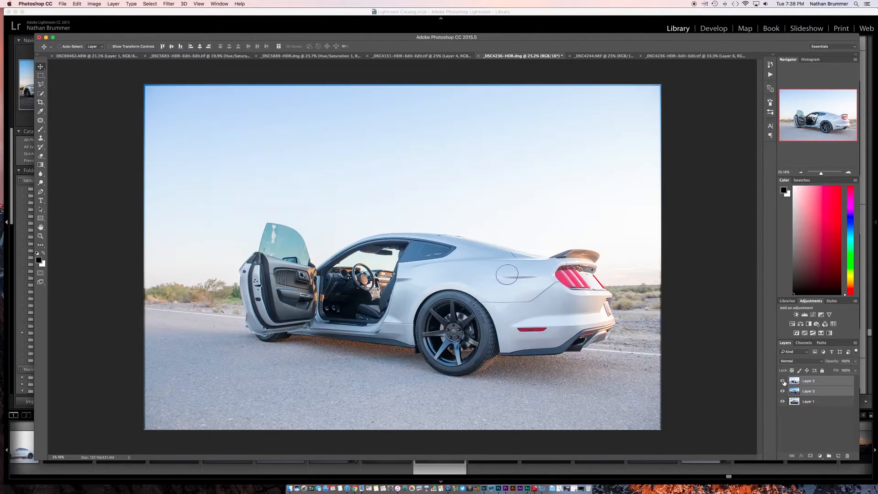
pyautogui.click(783, 380)
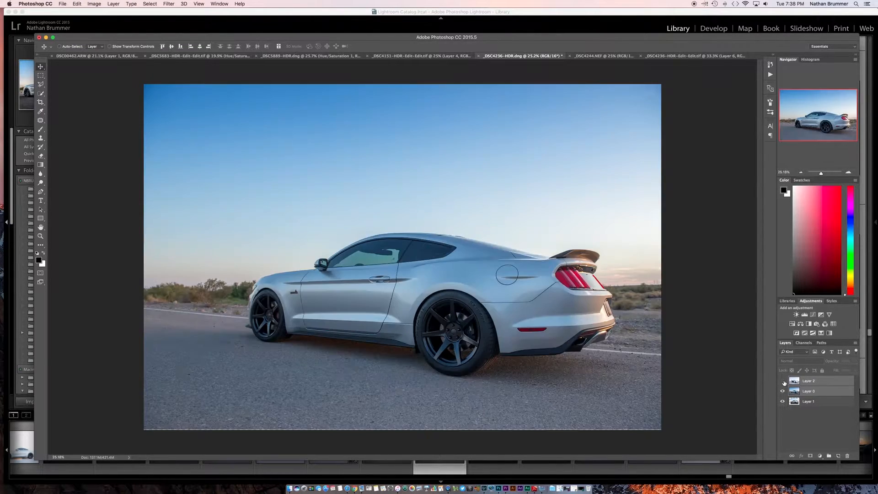
# Step: Show Layer 2 again and select it for an all-black layer mask
pyautogui.click(782, 391)
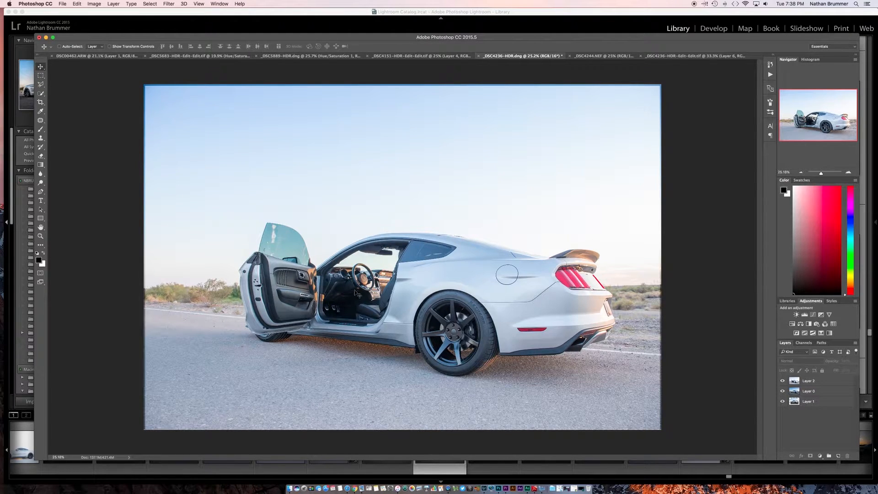
pyautogui.click(783, 380)
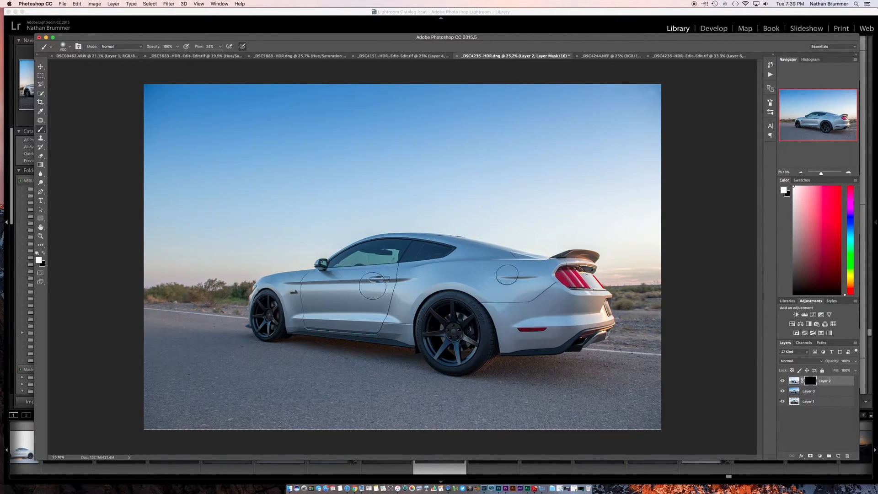
# Step: Paint white on Layer 2's mask over the driver's door to reveal the interior
pyautogui.click(373, 280)
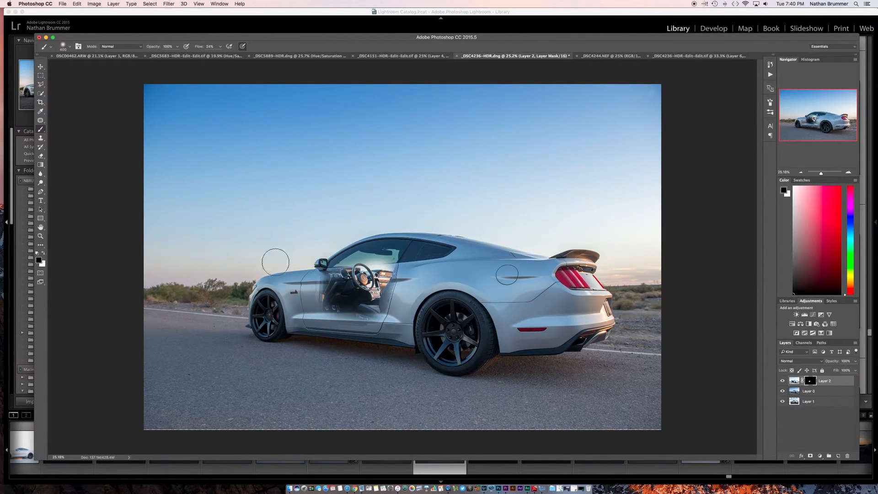
pyautogui.moveTo(276, 262); pyautogui.dragTo(322, 310)
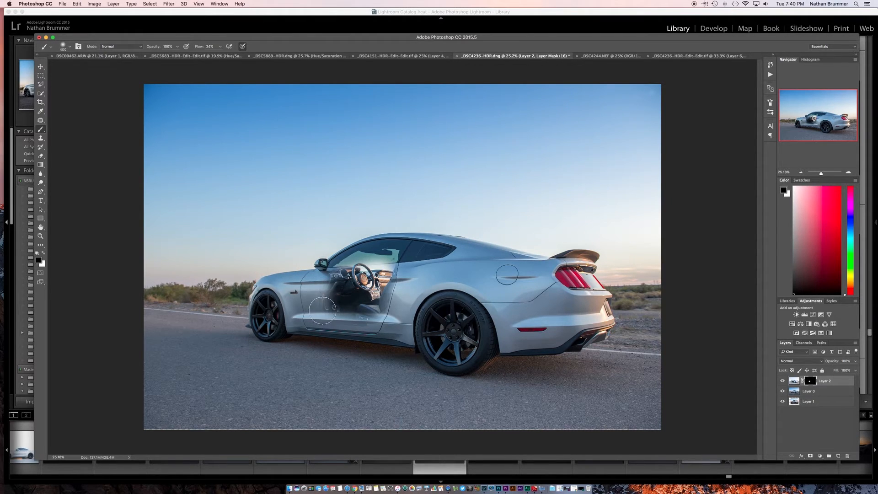